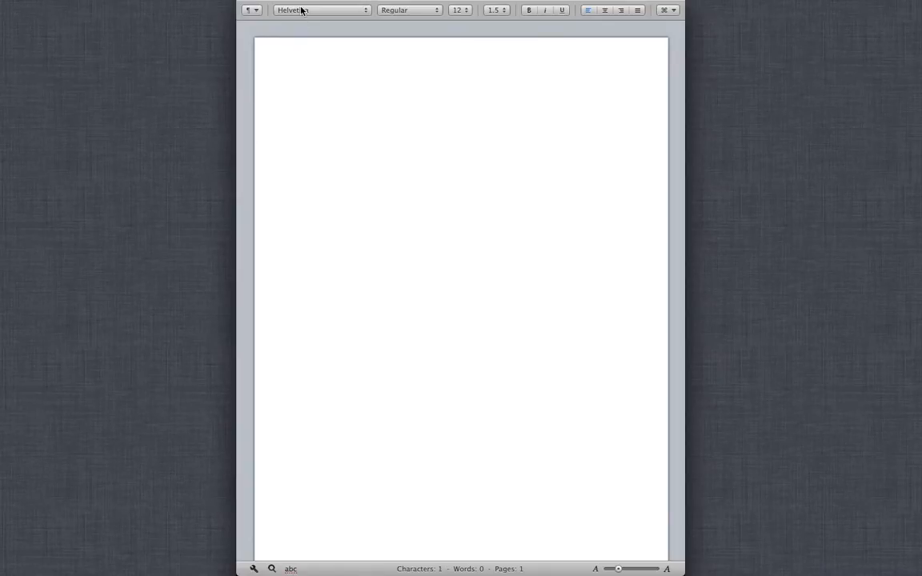
Switch the typing font to Braille, testing one character and deleting it again
left_click(320, 10)
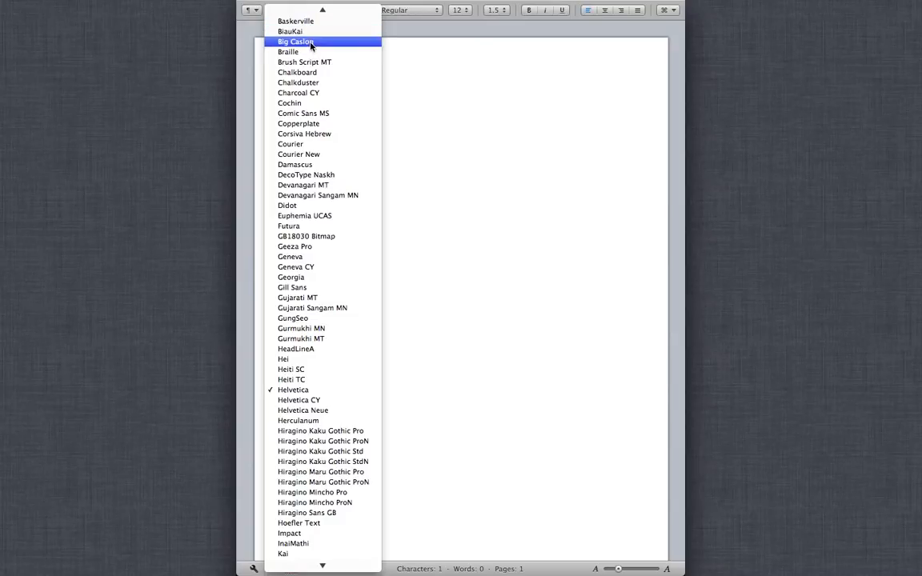
mouse_move(288, 52)
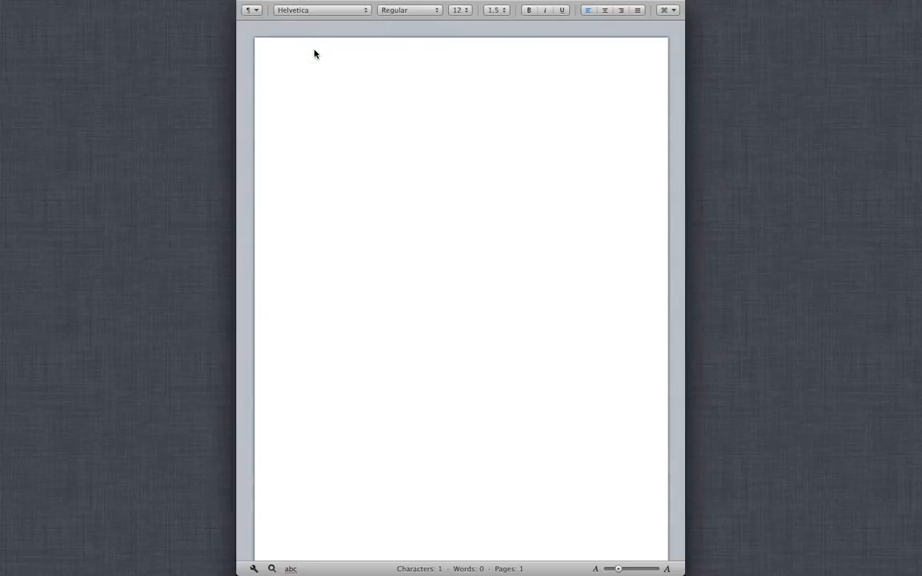
left_click(287, 74)
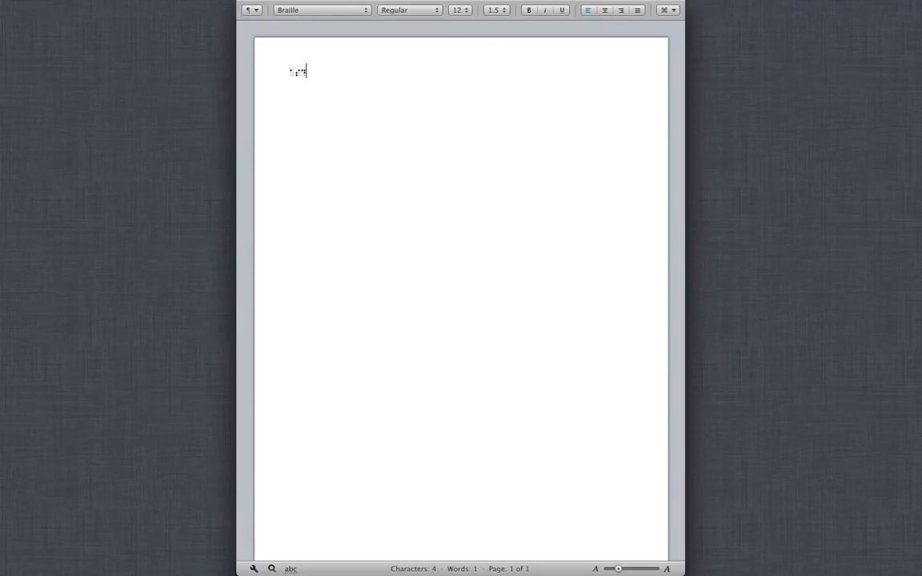
type("a")
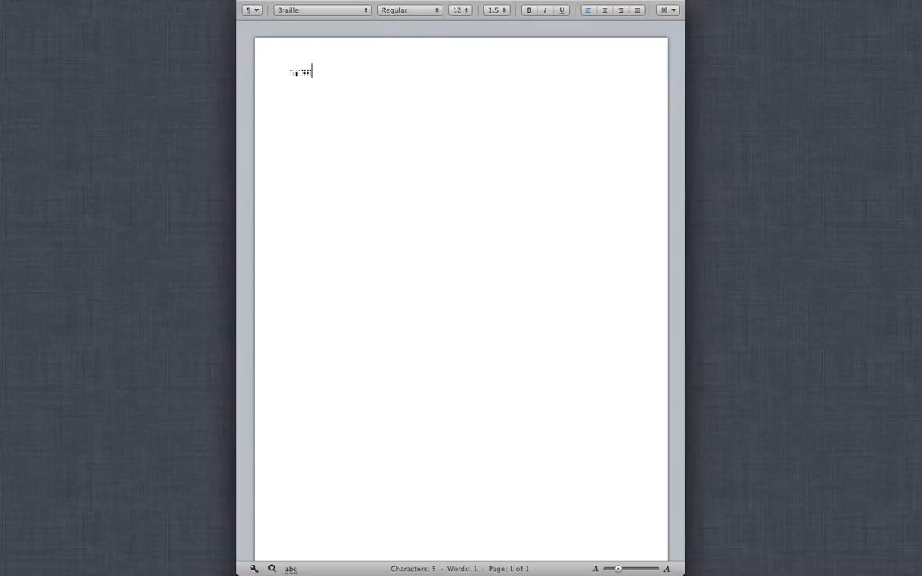
key("Backspace")
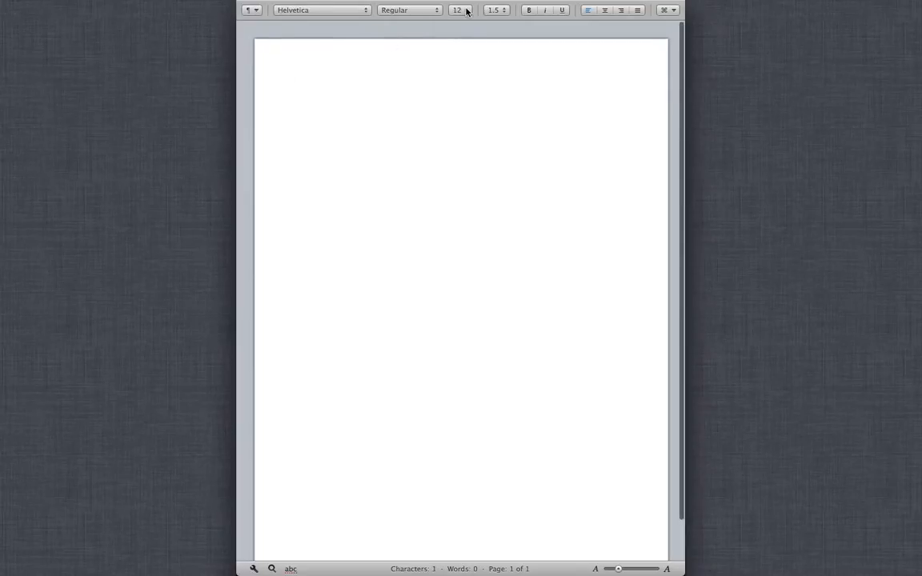
Set the font size to 36 pt and type the lines of Braille text onto the page
left_click(464, 10)
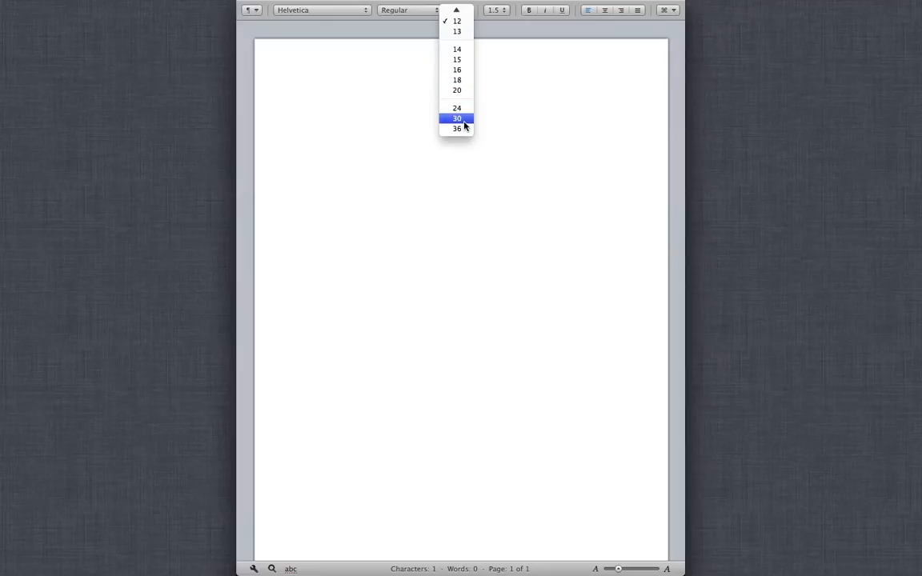
mouse_move(448, 135)
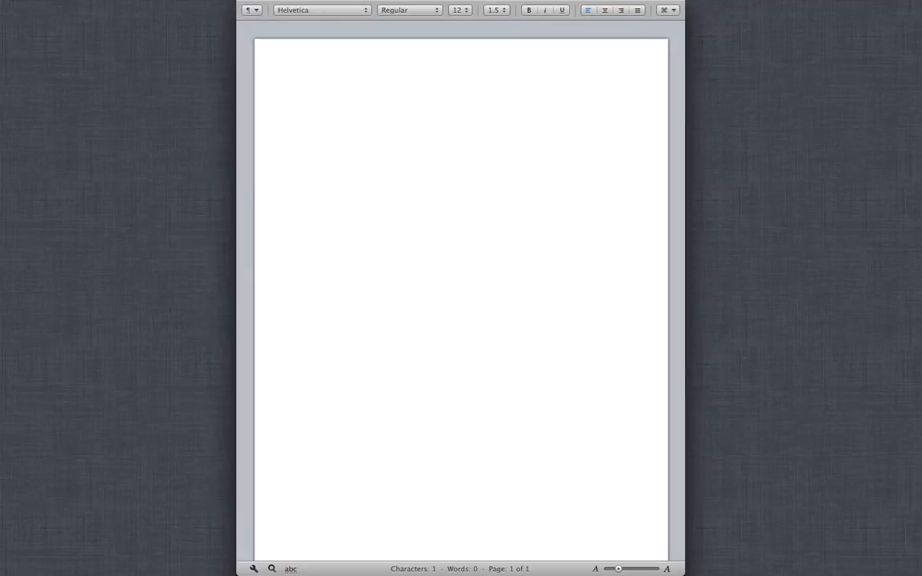
left_click(288, 74)
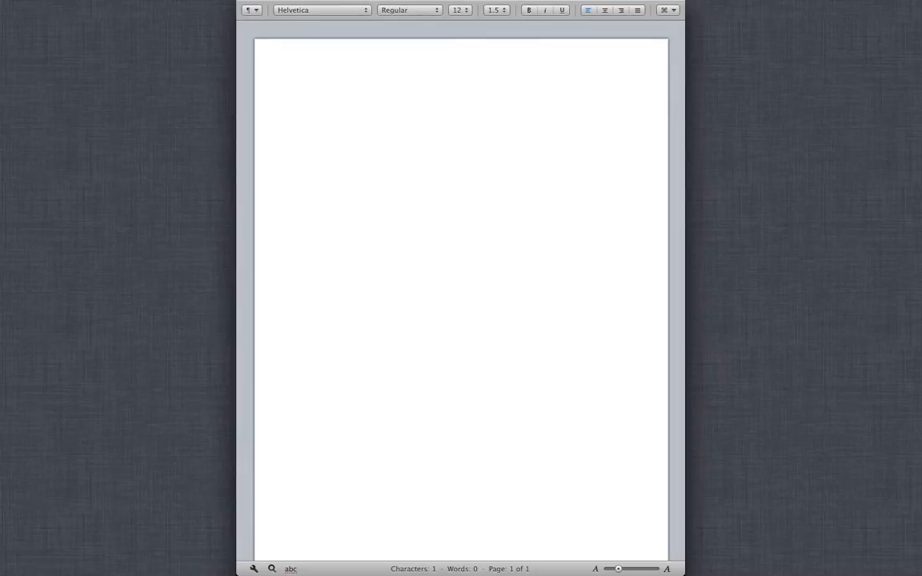
left_click(288, 73)
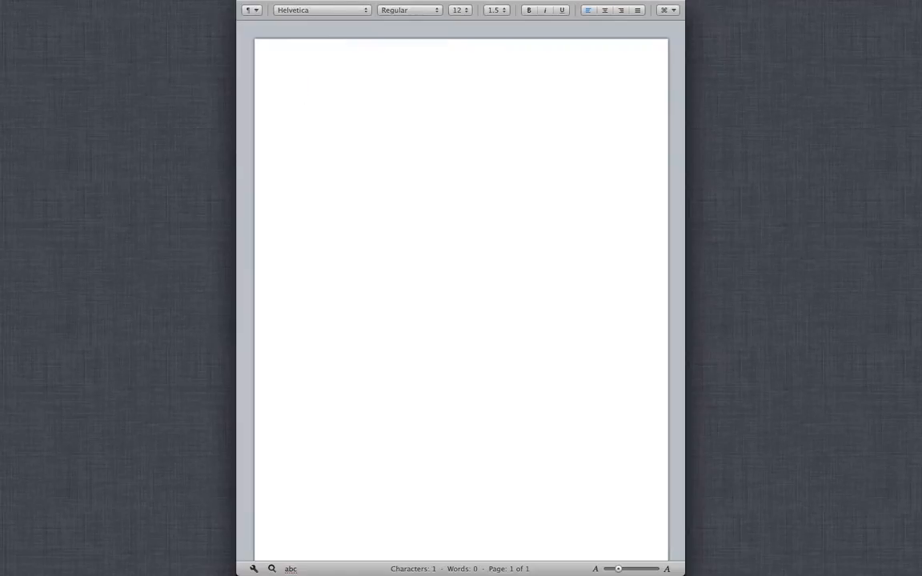
type("a")
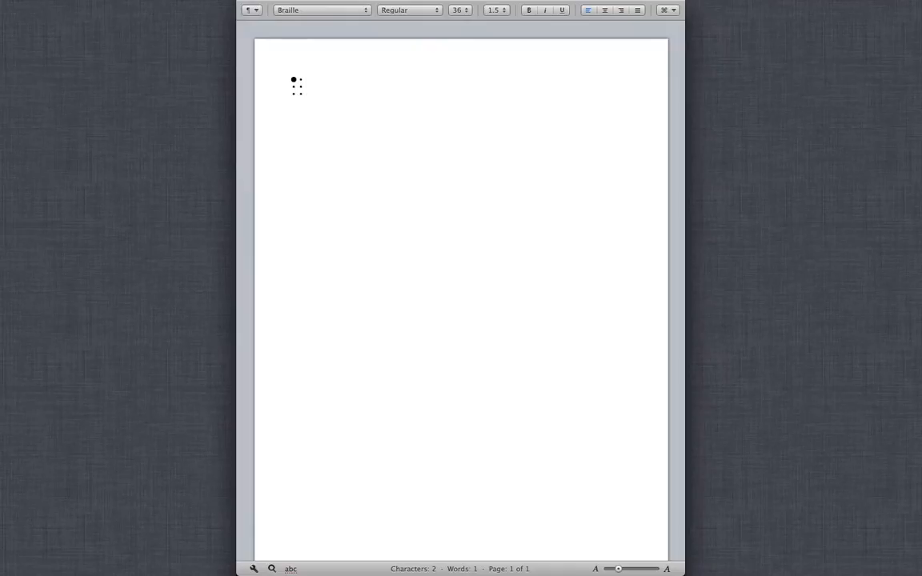
left_click(311, 88)
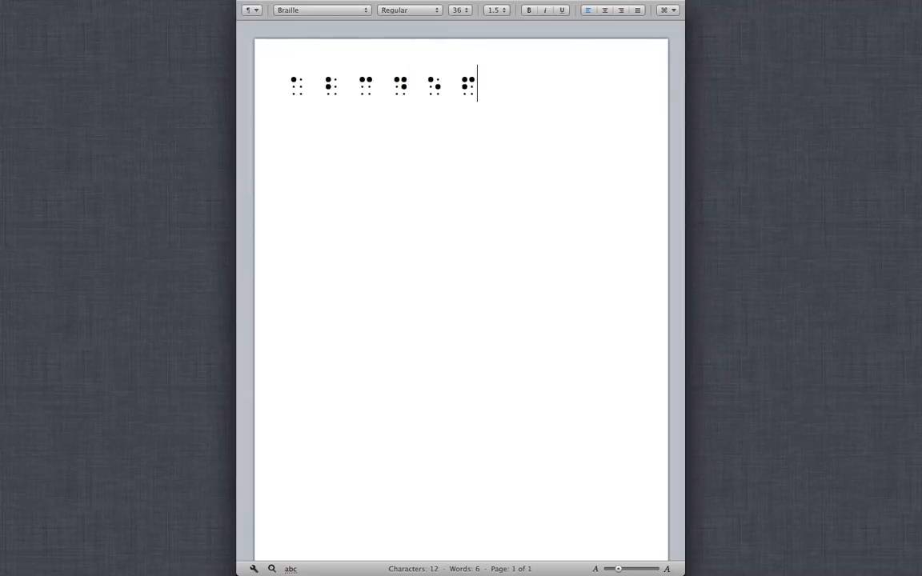
type("x")
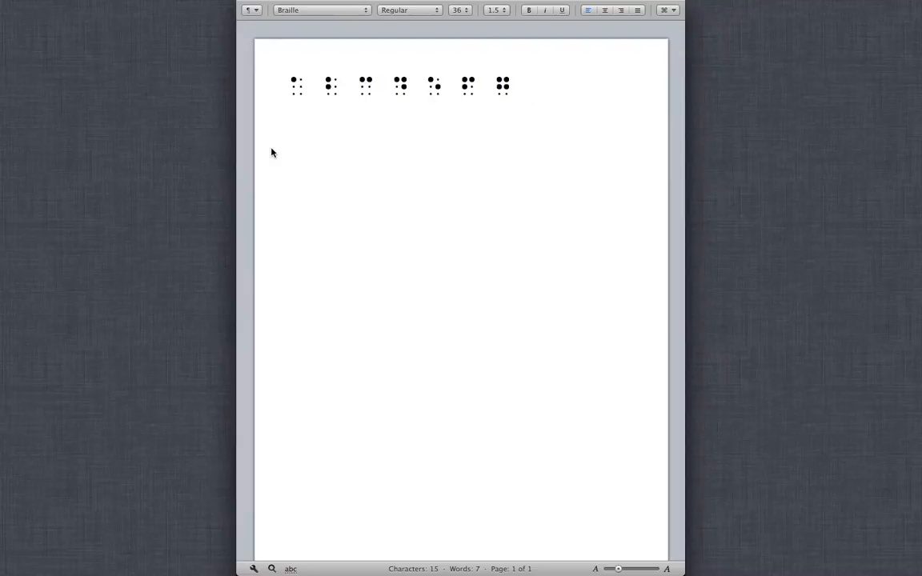
left_click(528, 86)
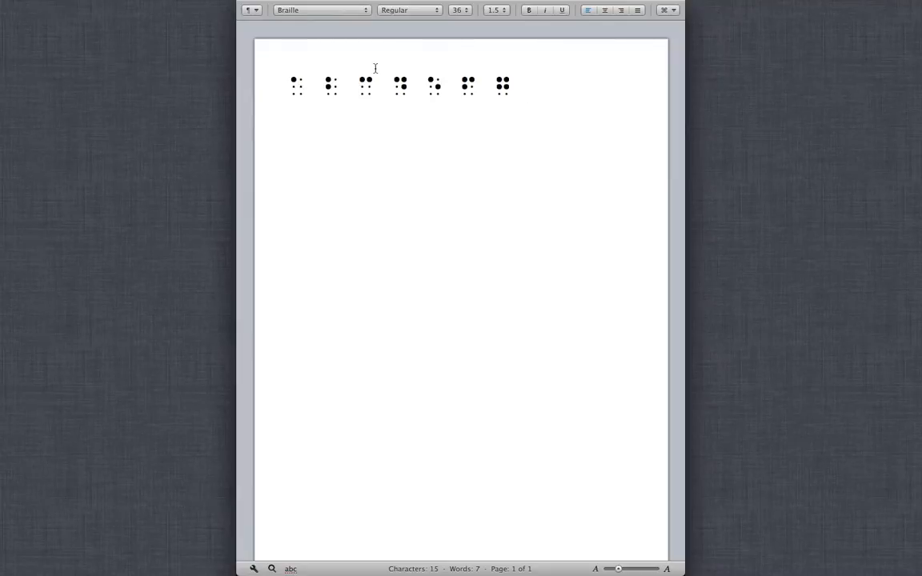
mouse_move(533, 99)
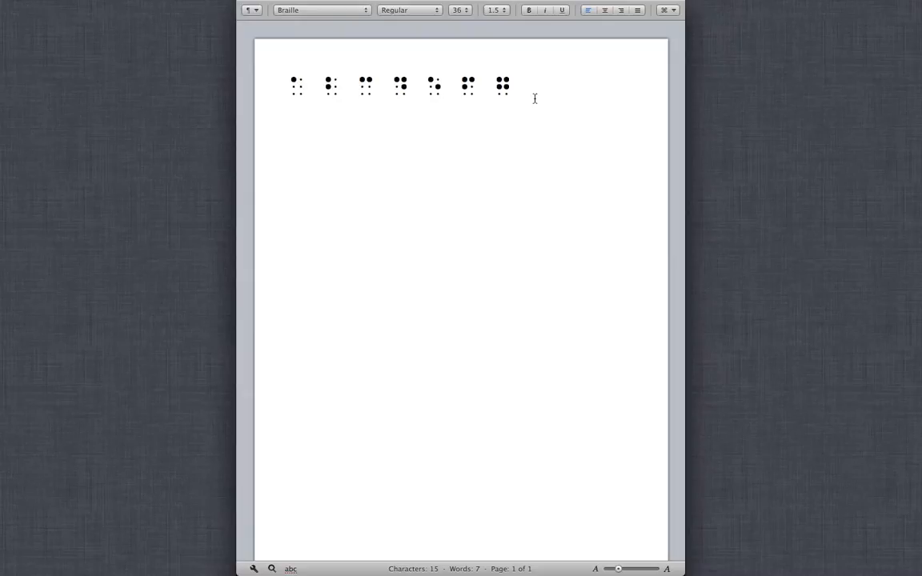
left_click(535, 99)
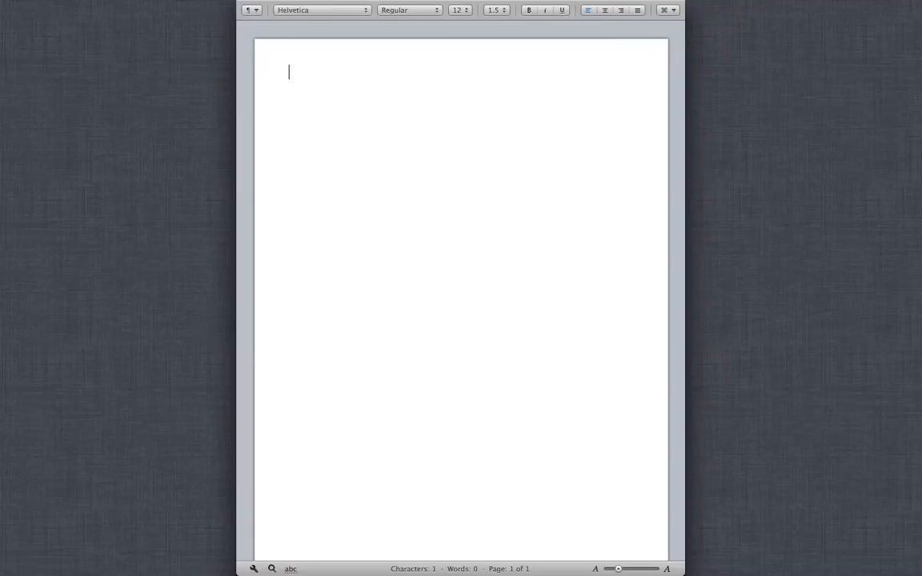
mouse_move(493, 64)
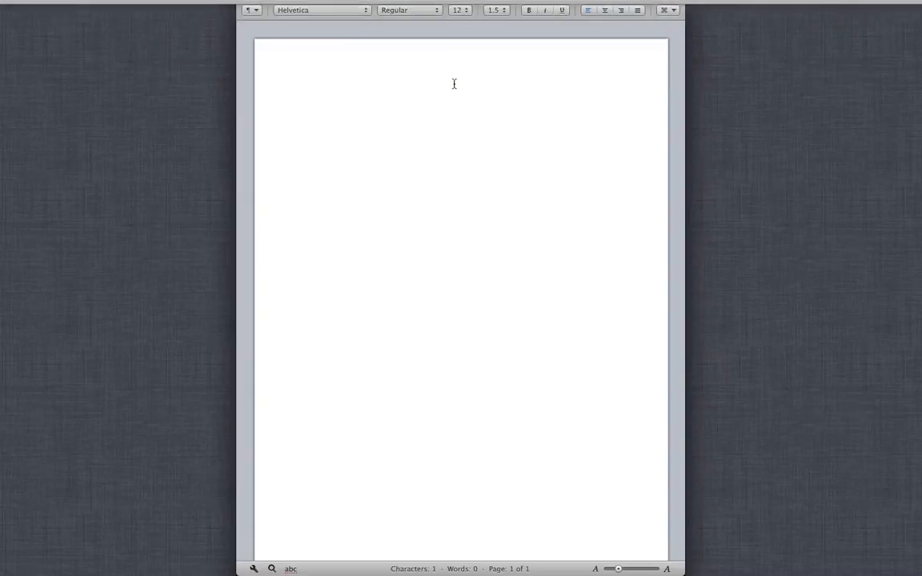
Reapply the 36 pt size to the Braille text and leave the cursor after the last line
left_click(320, 10)
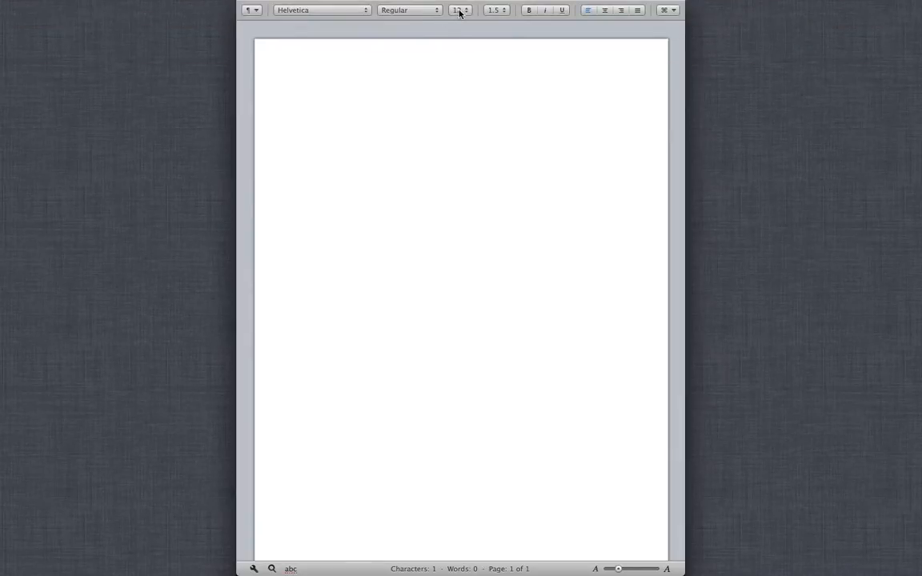
left_click(457, 9)
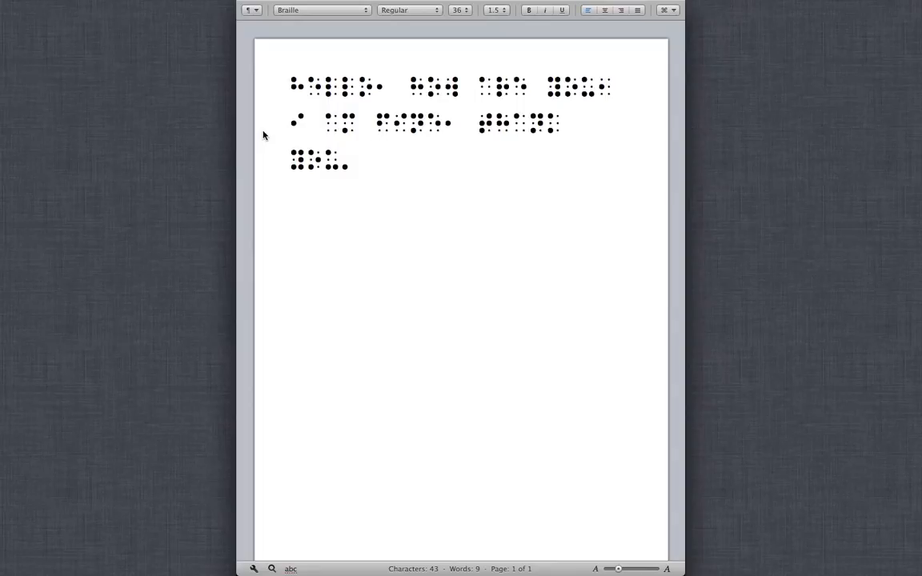
left_click(375, 164)
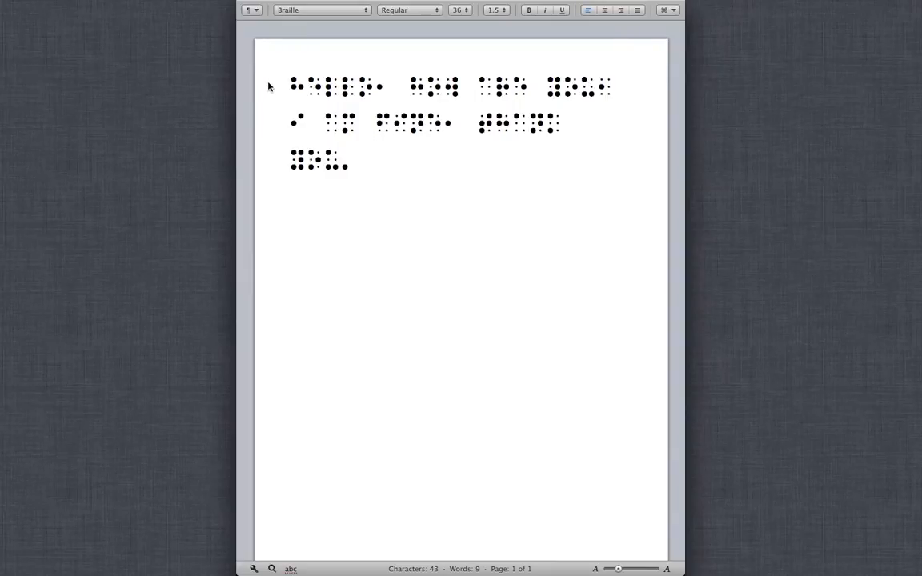
mouse_move(272, 68)
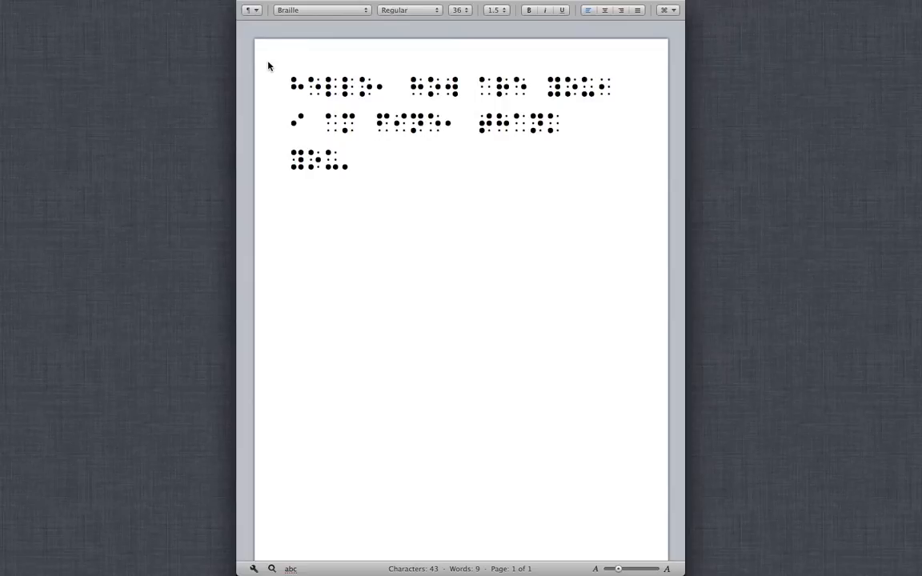
left_click(373, 160)
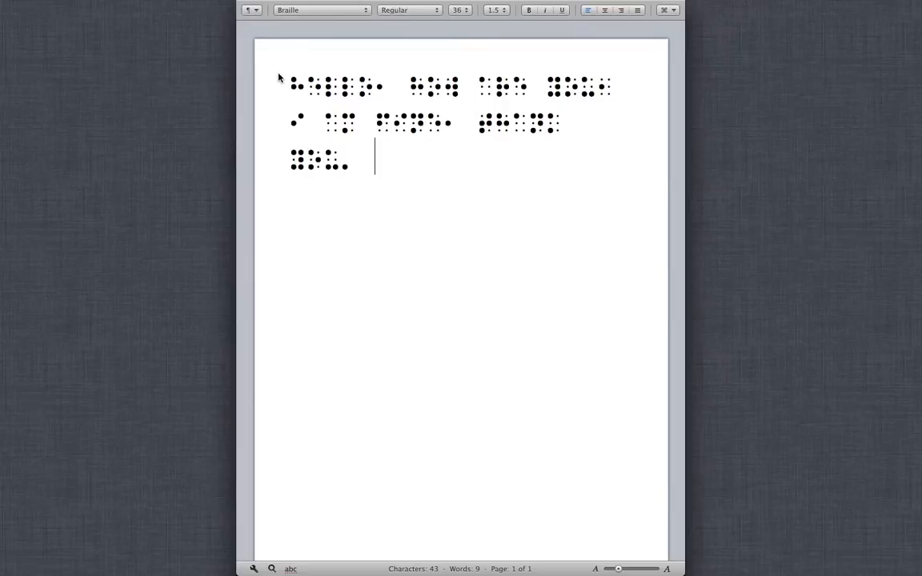
mouse_move(350, 162)
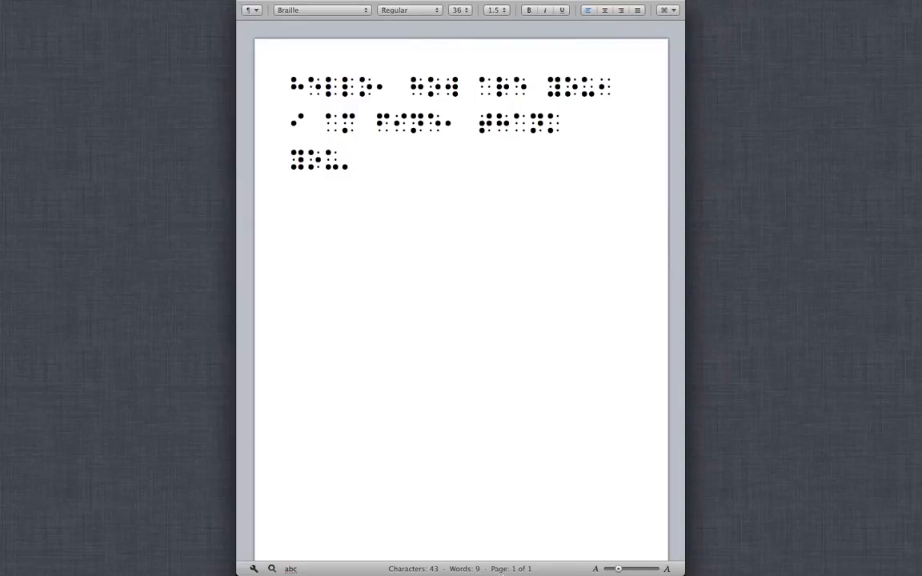
mouse_move(557, 525)
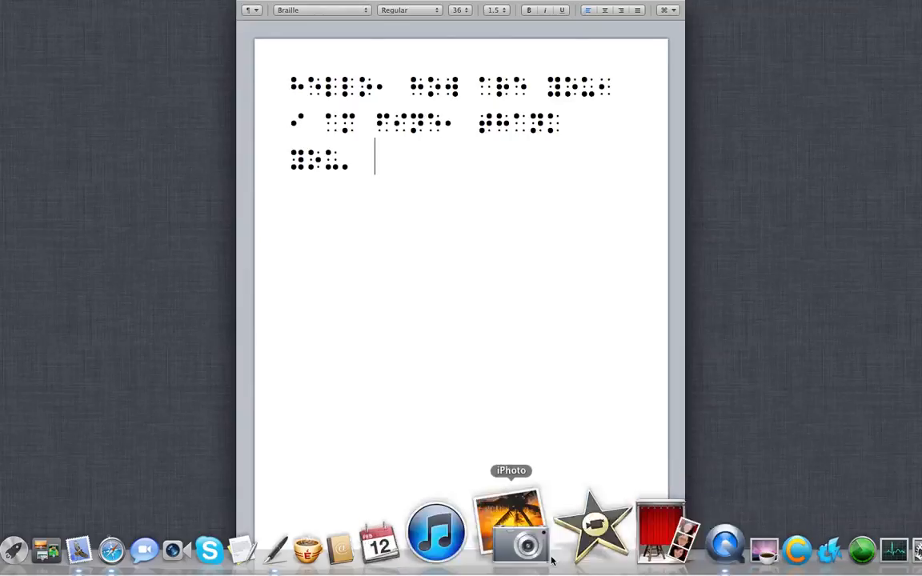
mouse_move(301, 525)
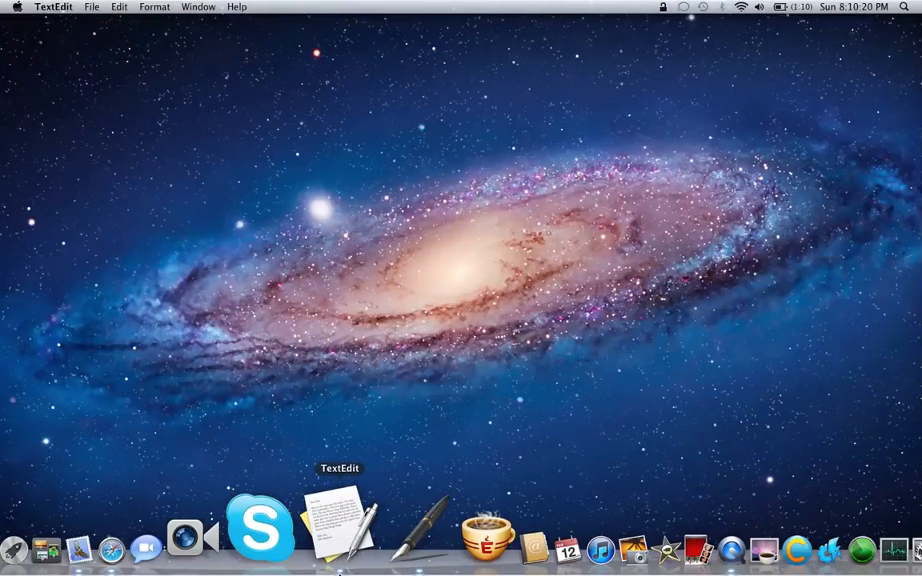
Launch TextEdit, close the Birthday List and start a new blank document
left_click(341, 528)
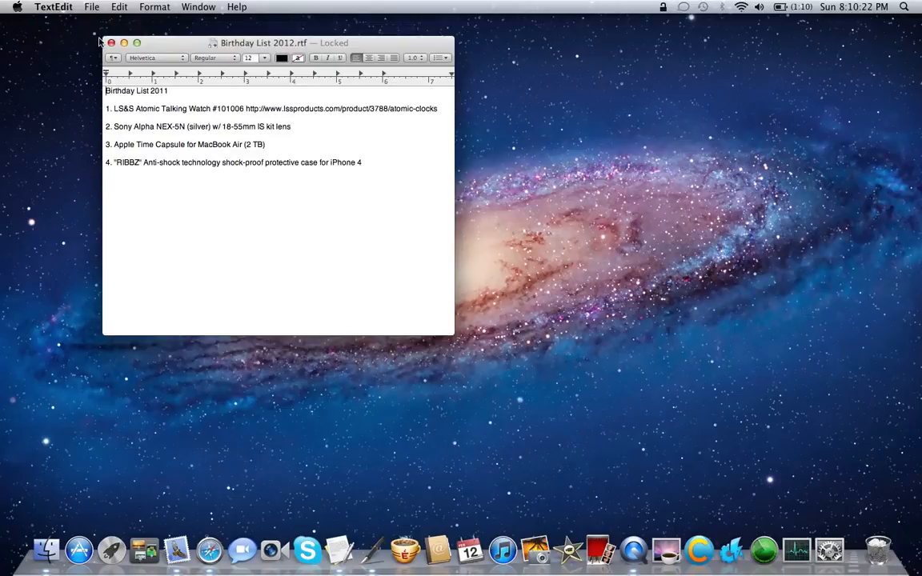
left_click(112, 44)
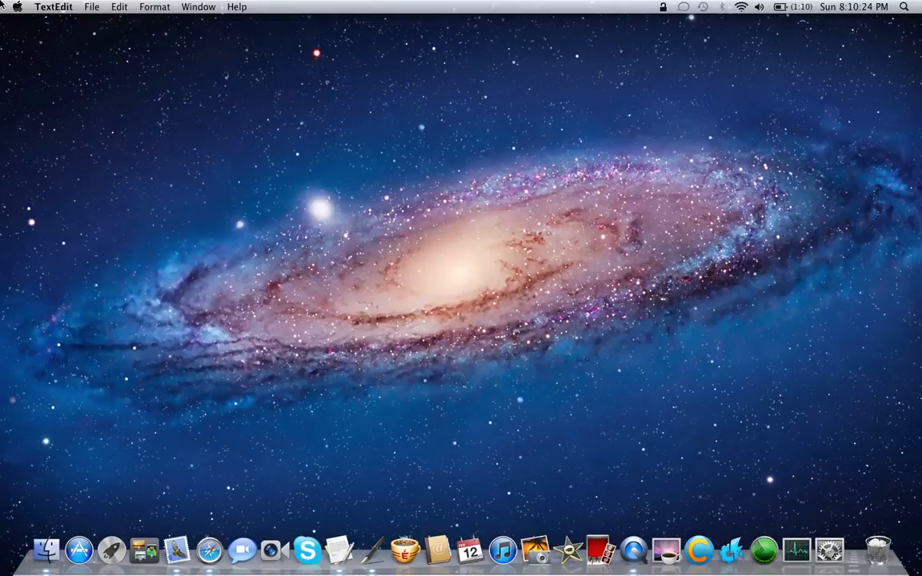
left_click(93, 6)
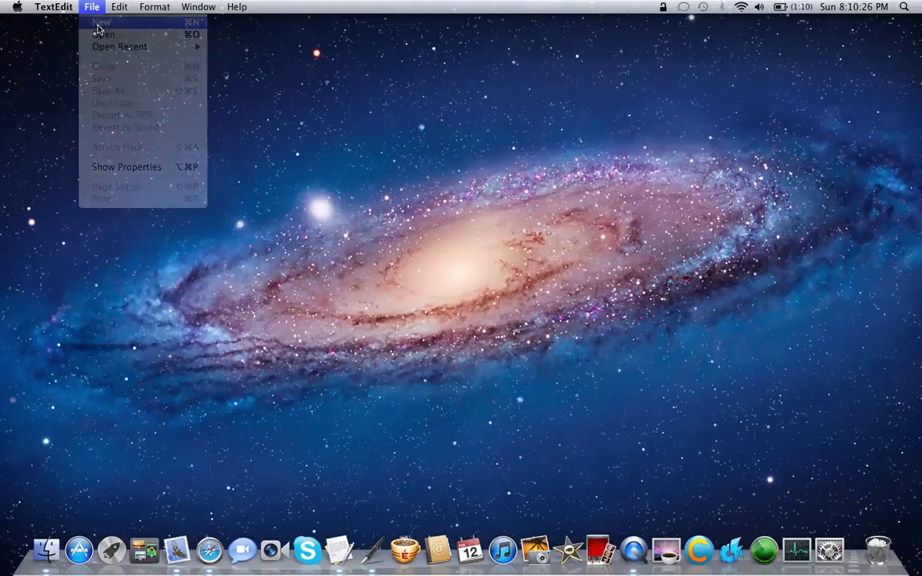
left_click(104, 22)
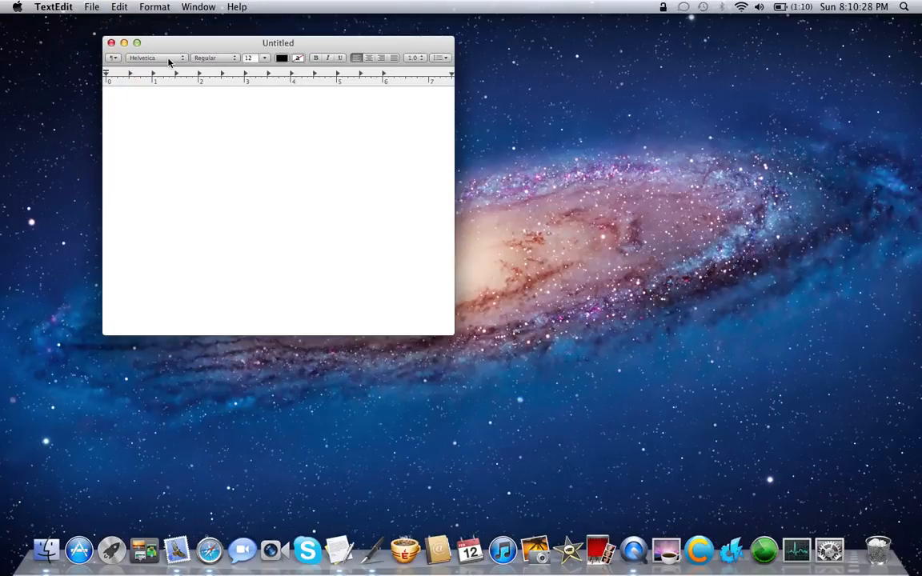
Set the new document's font to Braille and choose a larger font size
left_click(156, 58)
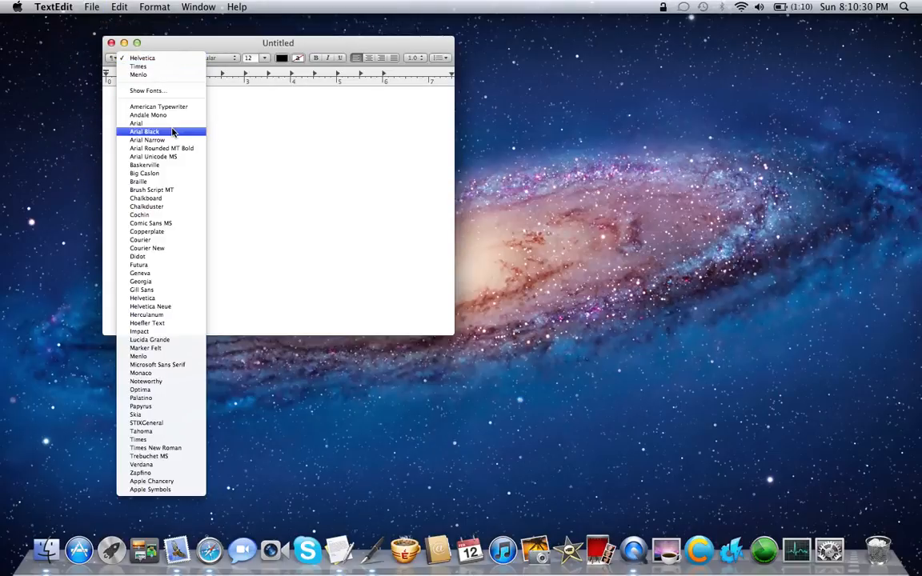
mouse_move(166, 199)
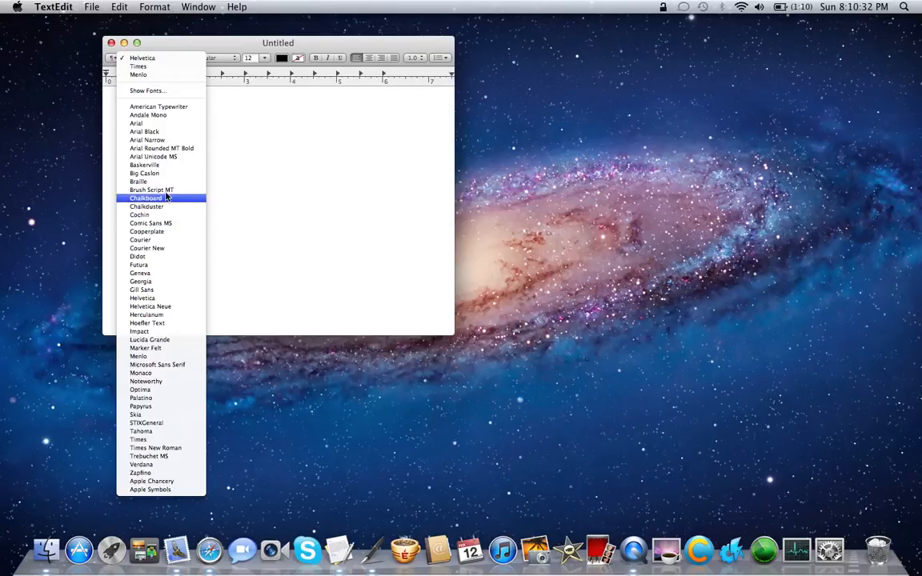
left_click(137, 182)
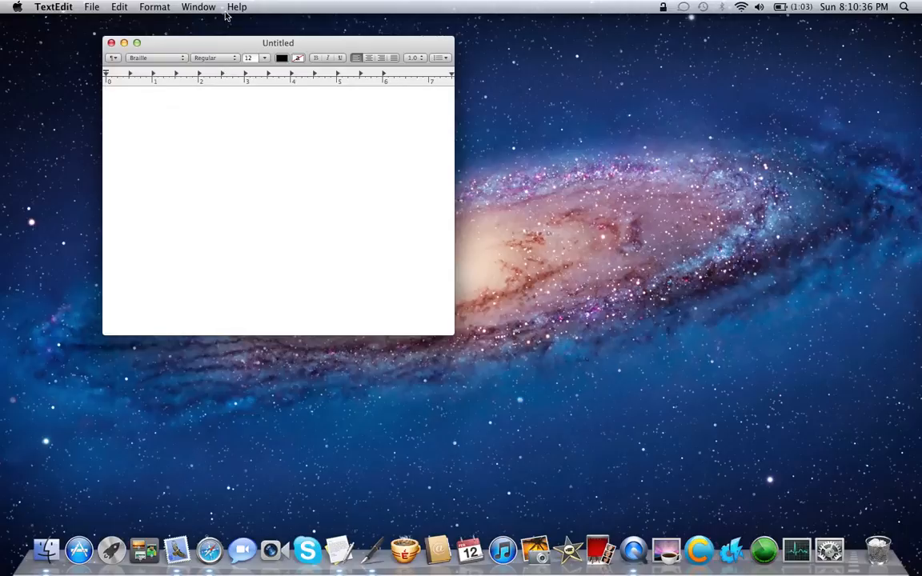
left_click(266, 57)
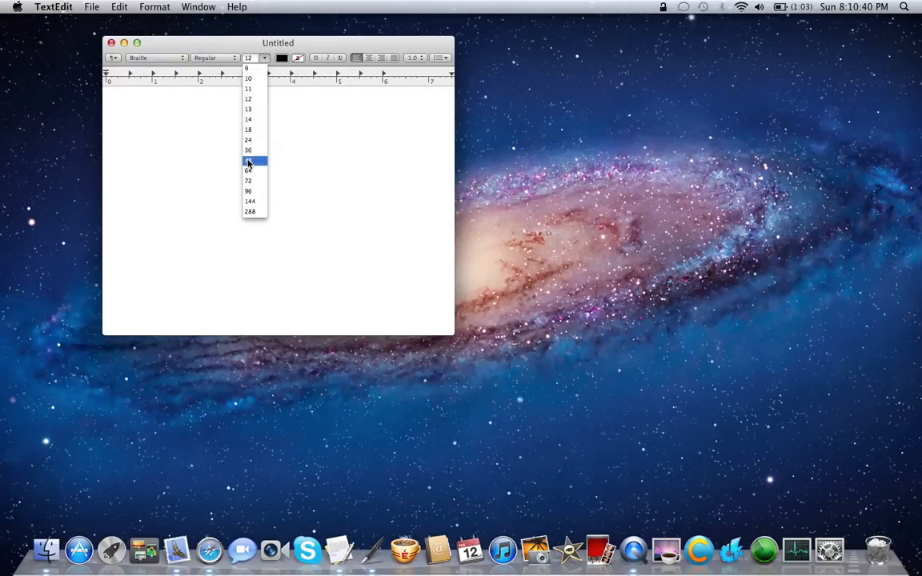
left_click(248, 160)
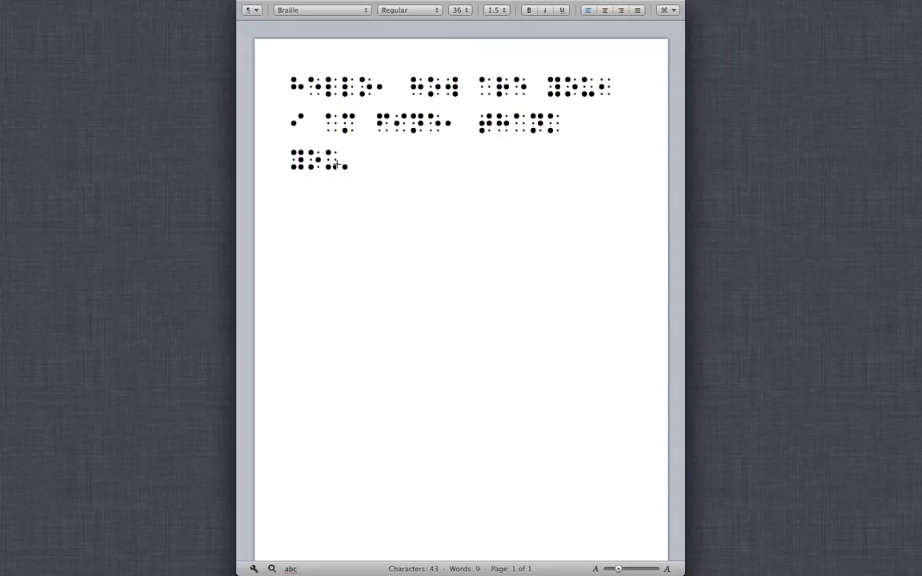
mouse_move(336, 138)
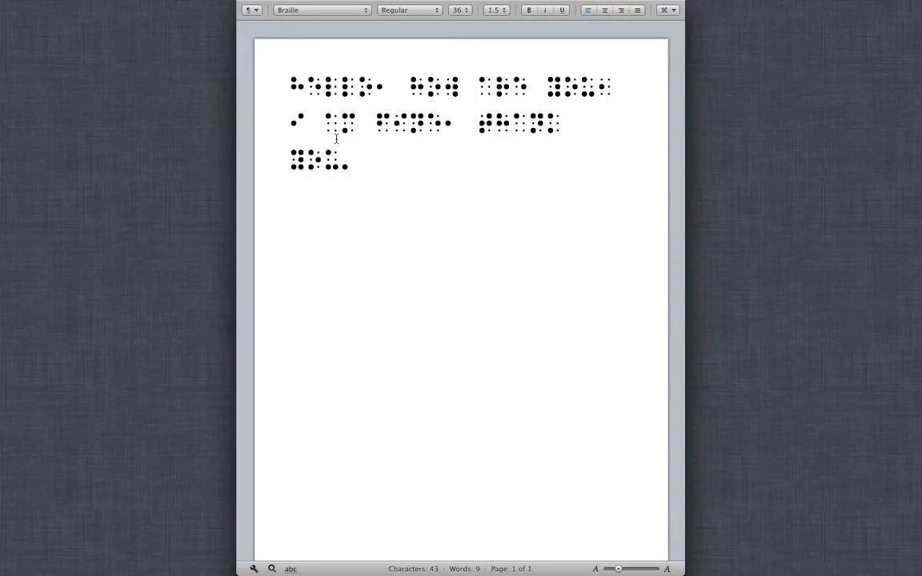
mouse_move(455, 173)
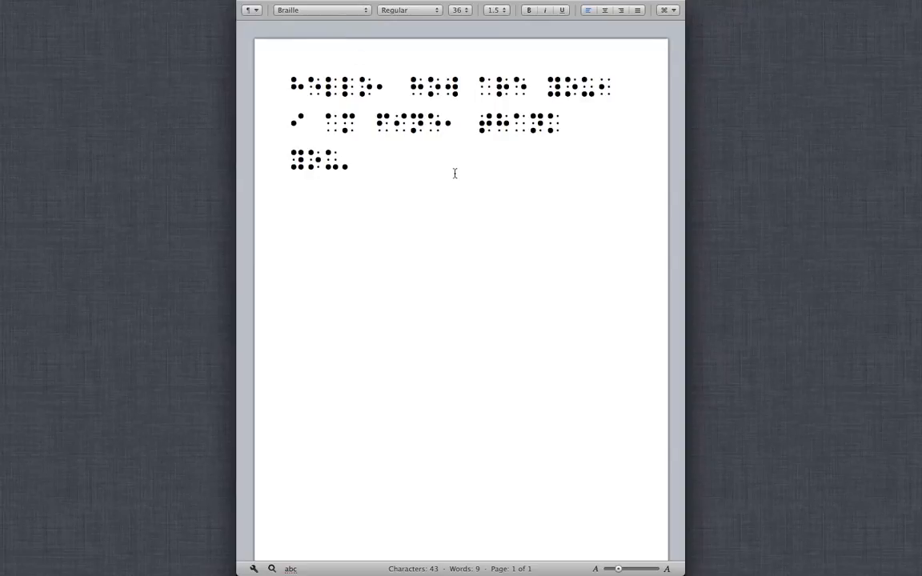
left_click(374, 159)
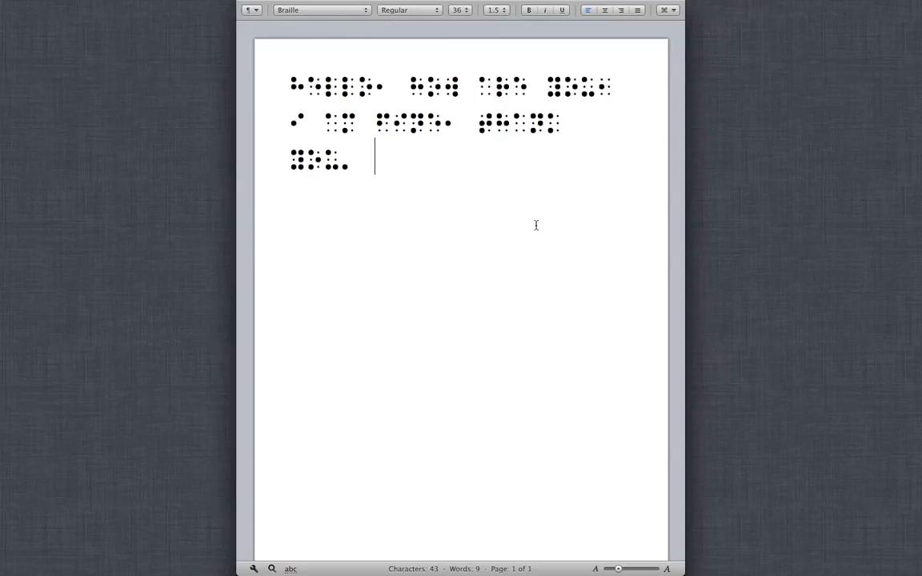
mouse_move(545, 224)
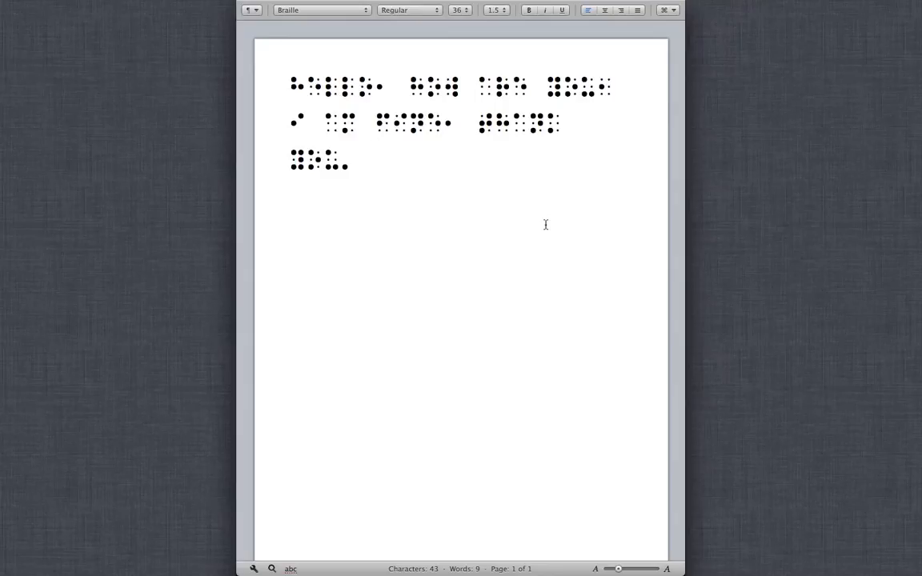
mouse_move(643, 228)
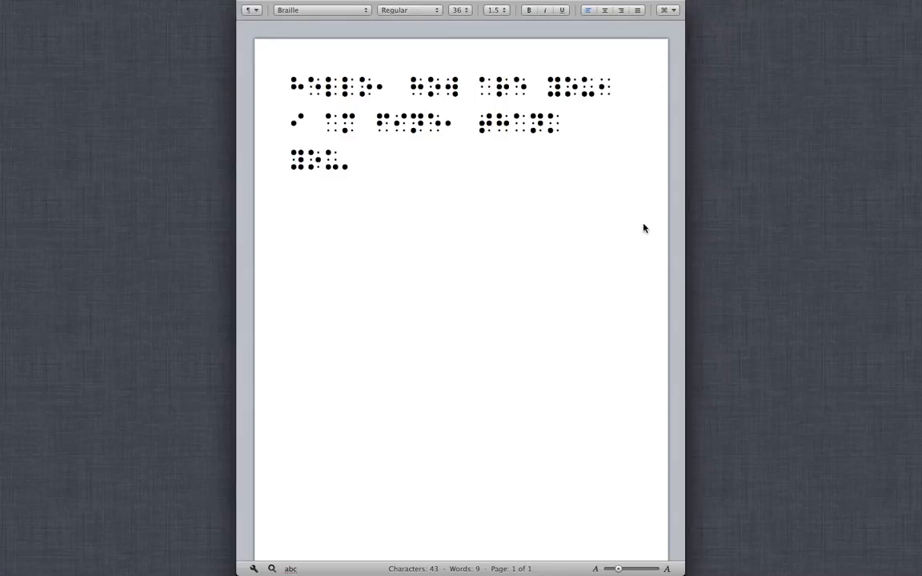
left_click(374, 159)
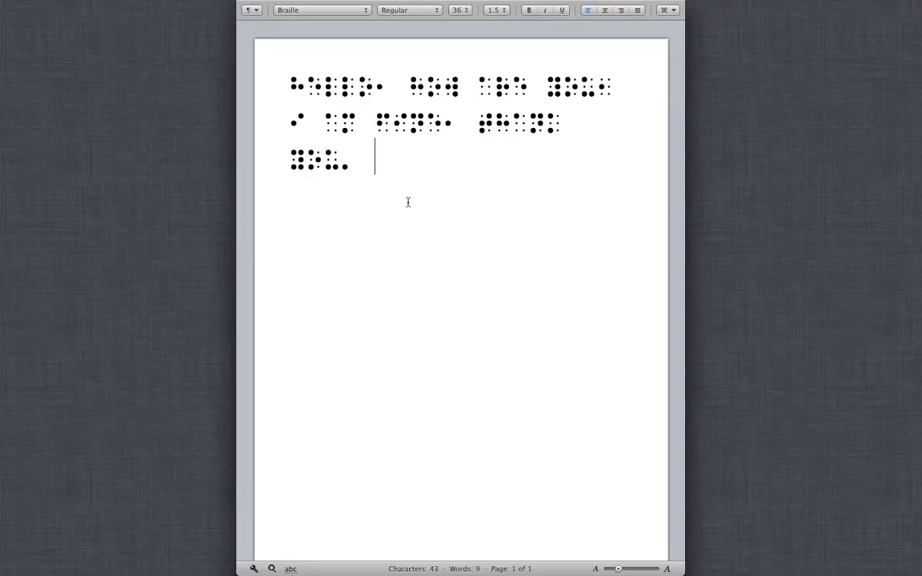
mouse_move(227, 179)
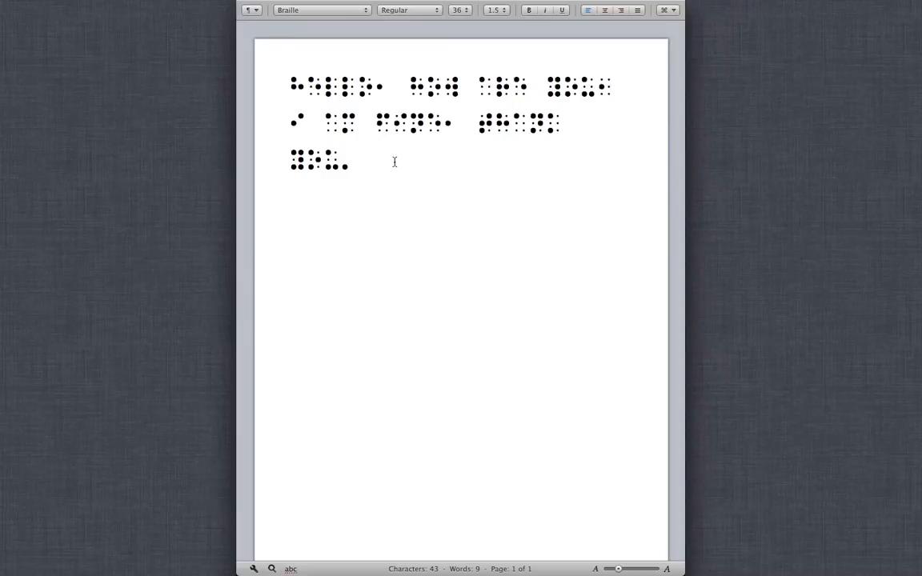
left_click(394, 163)
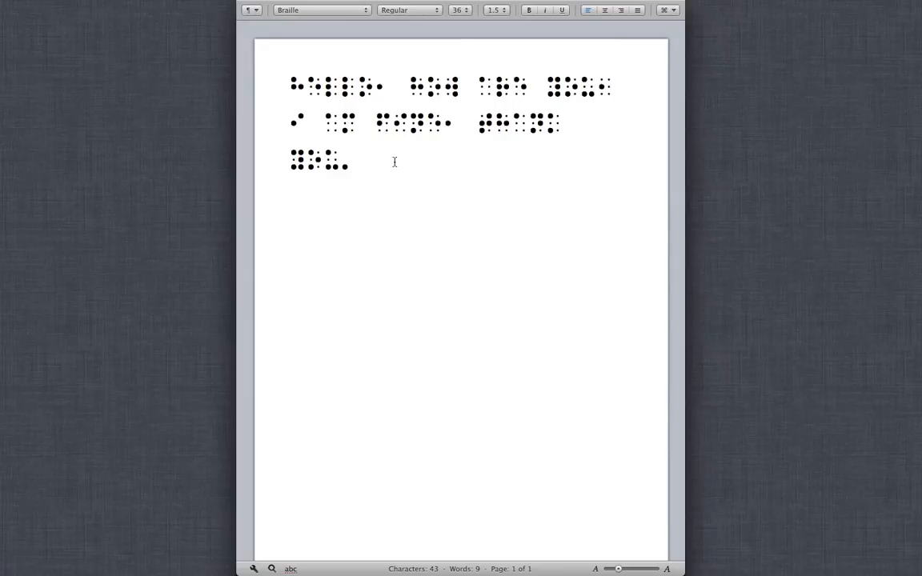
left_click(375, 162)
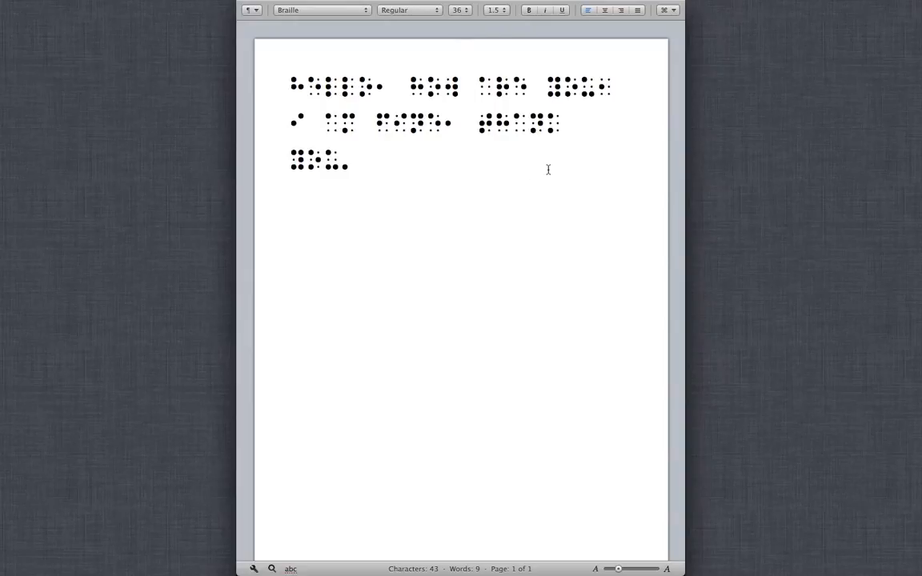
left_click(372, 165)
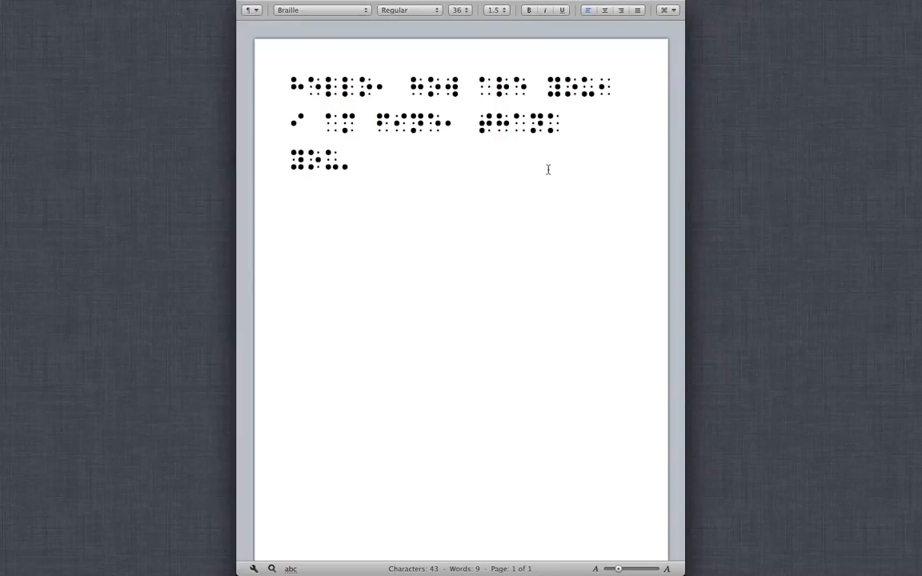
left_click(375, 164)
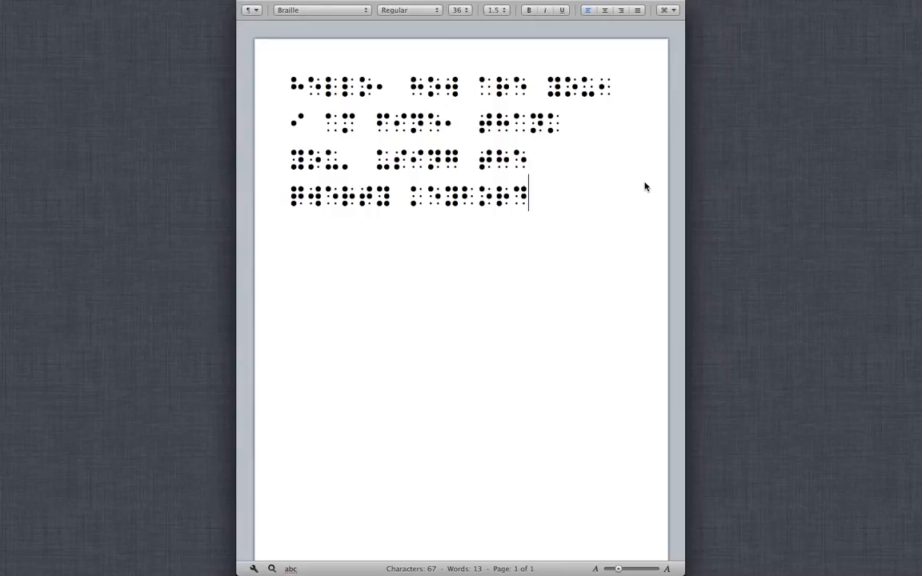
mouse_move(383, 139)
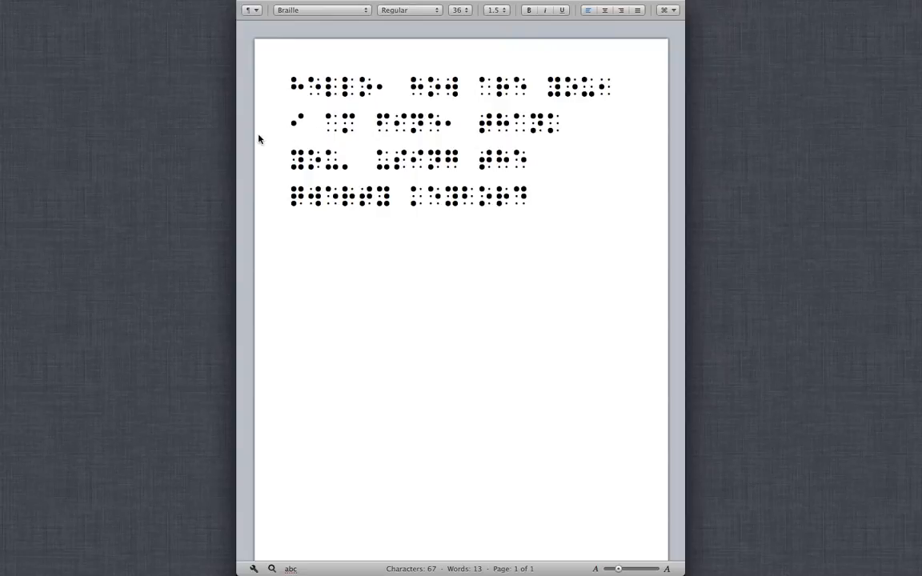
mouse_move(261, 137)
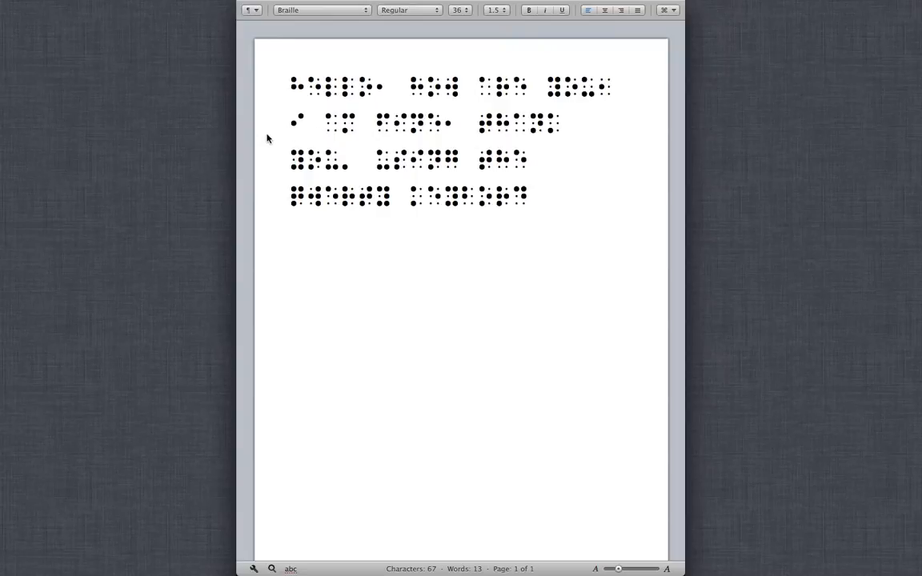